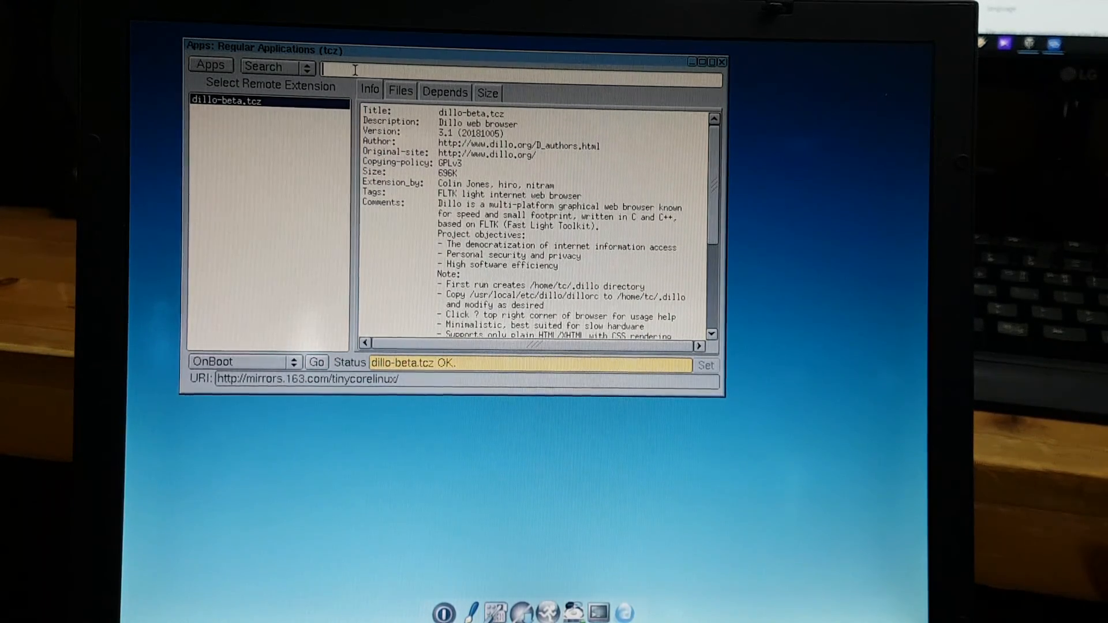
# Step: Search the Apps browser for 'dil' to locate the dillo-beta.tcz extension
pyautogui.write('dil')
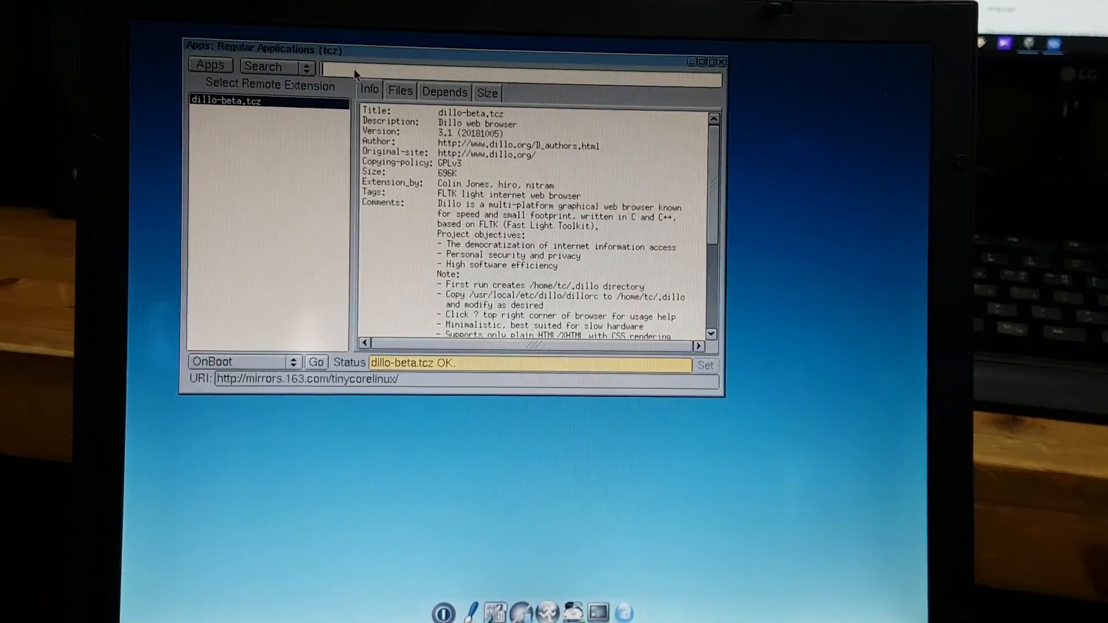
pyautogui.moveTo(298, 173)
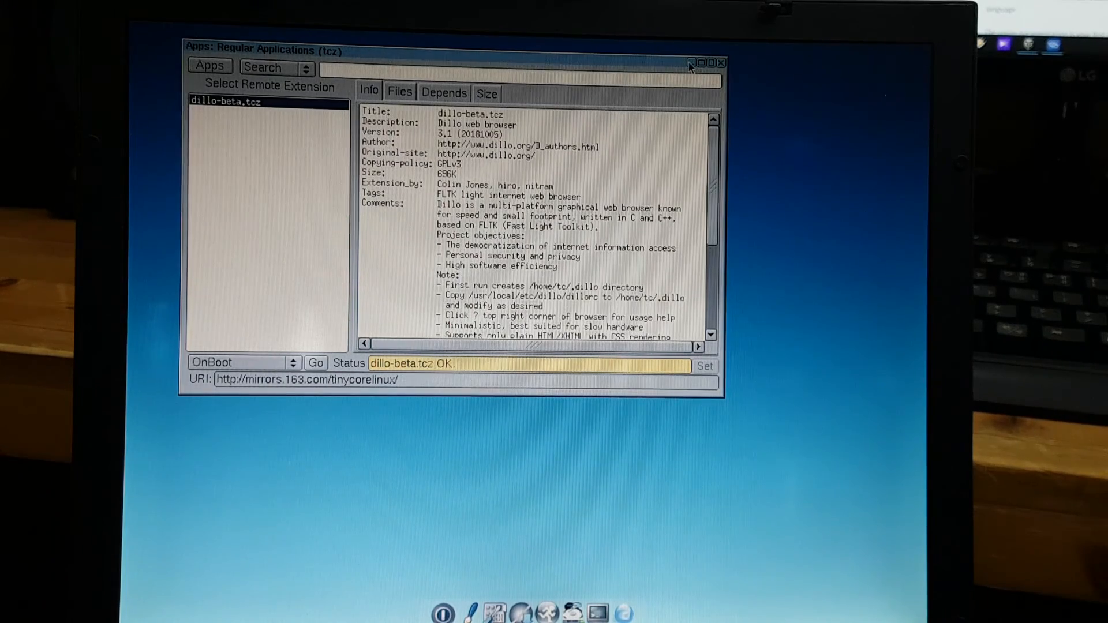
pyautogui.moveTo(727, 68)
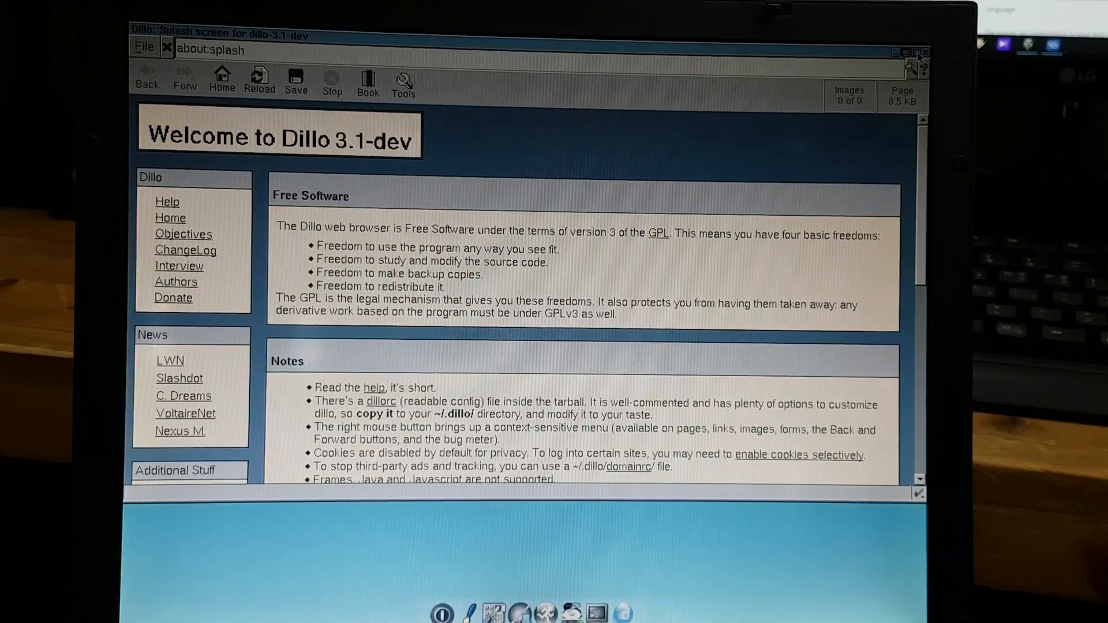
pyautogui.scroll(-3)
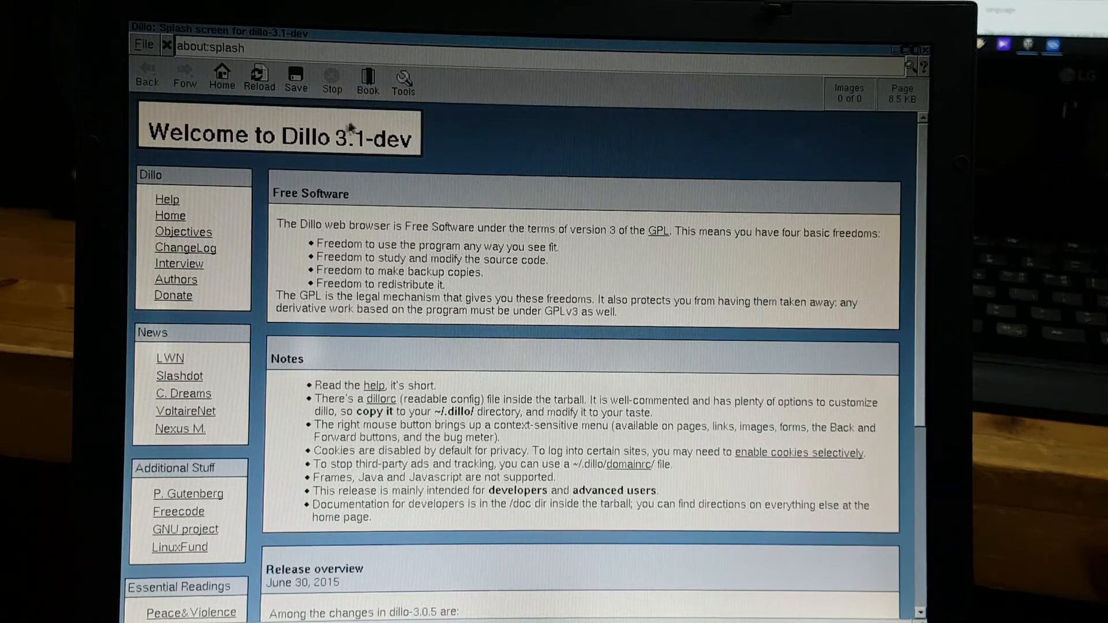
pyautogui.moveTo(403, 78)
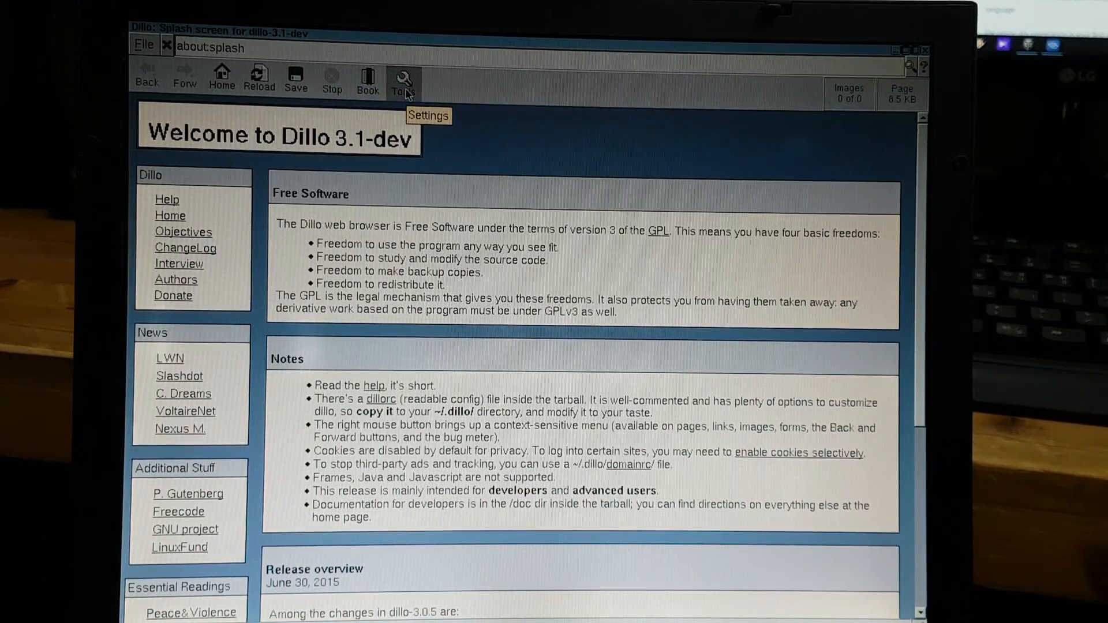
pyautogui.click(403, 77)
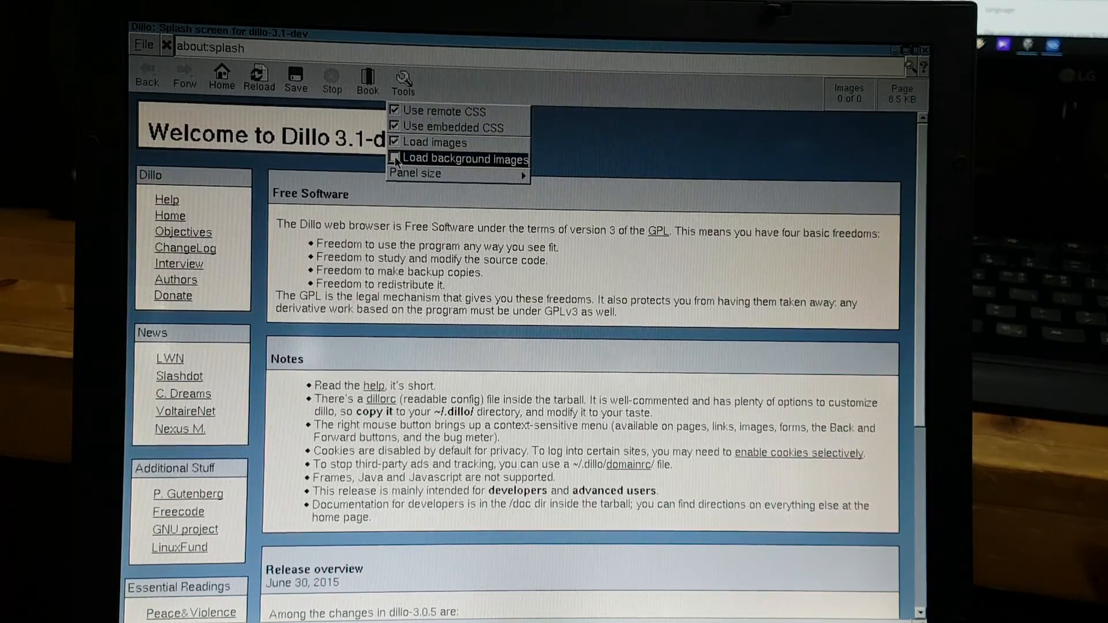
pyautogui.click(401, 160)
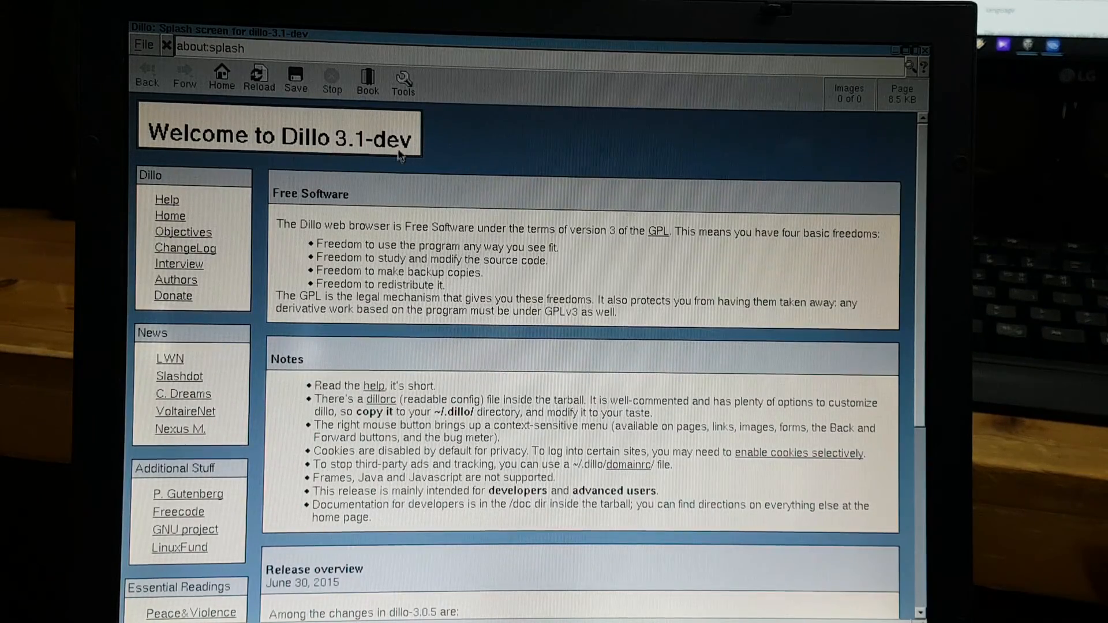
pyautogui.moveTo(404, 81)
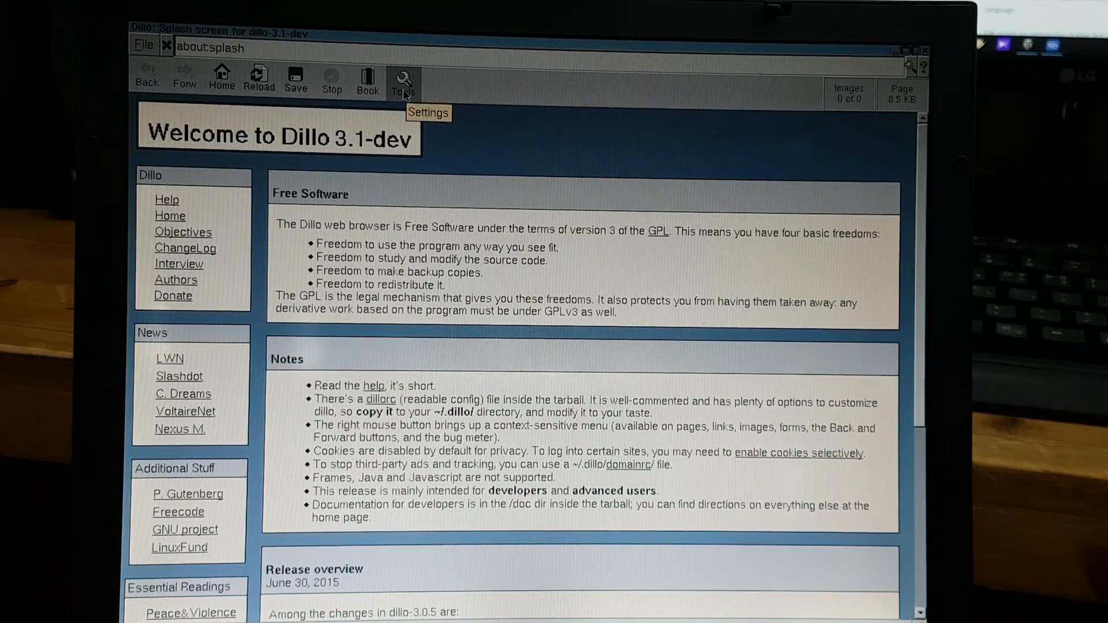
pyautogui.click(403, 79)
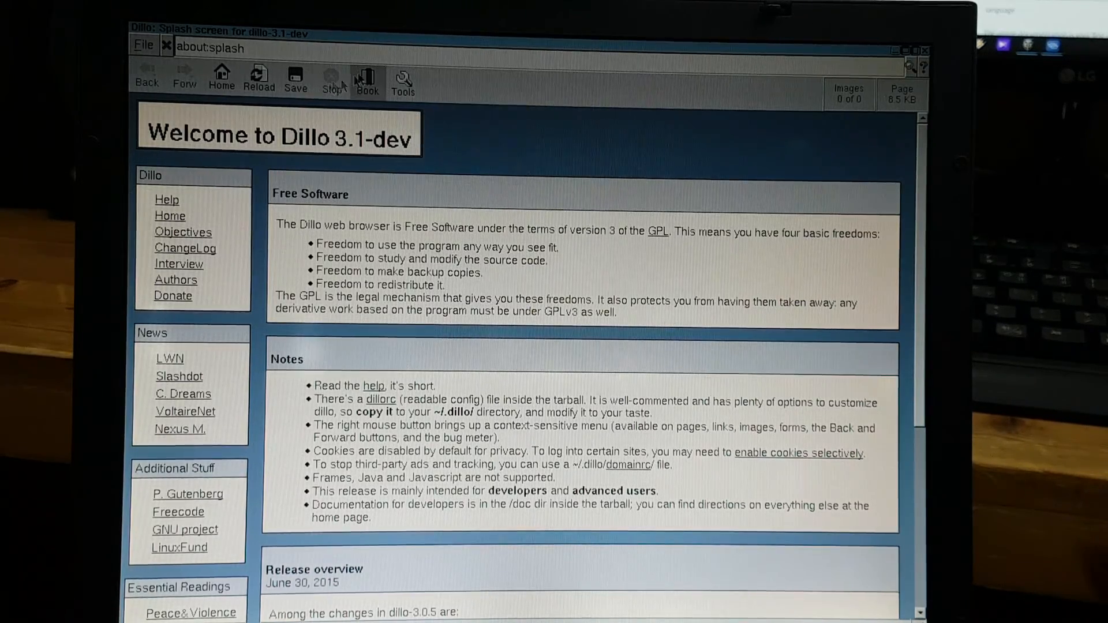
pyautogui.moveTo(367, 78)
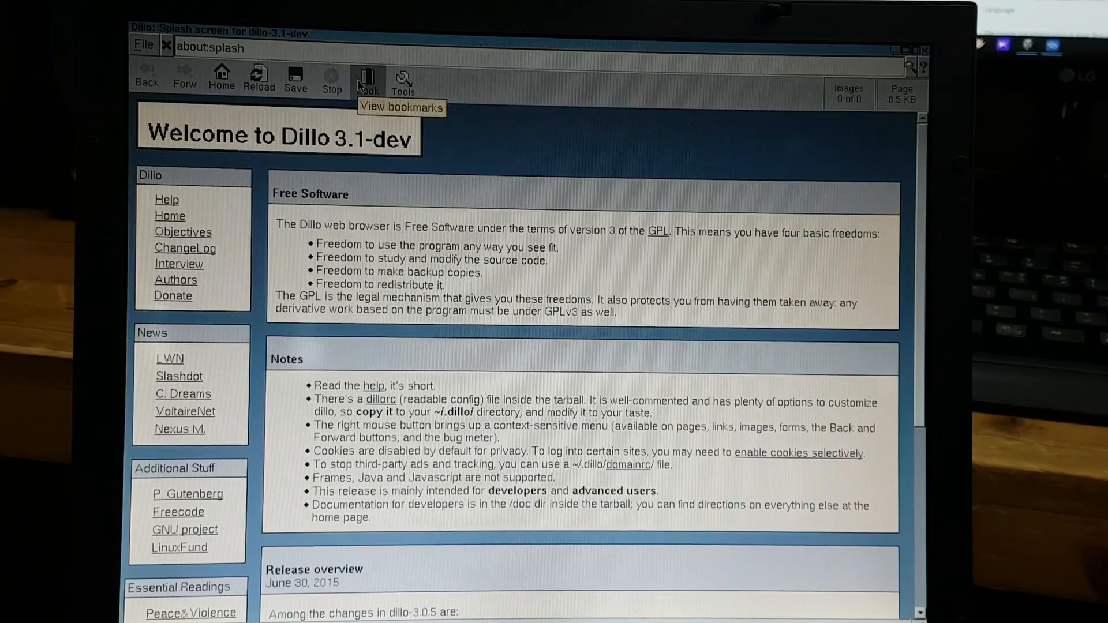
# Step: Load the Tiny Core Linux welcome page from bookmarks and briefly check the Tools menu
pyautogui.click(368, 76)
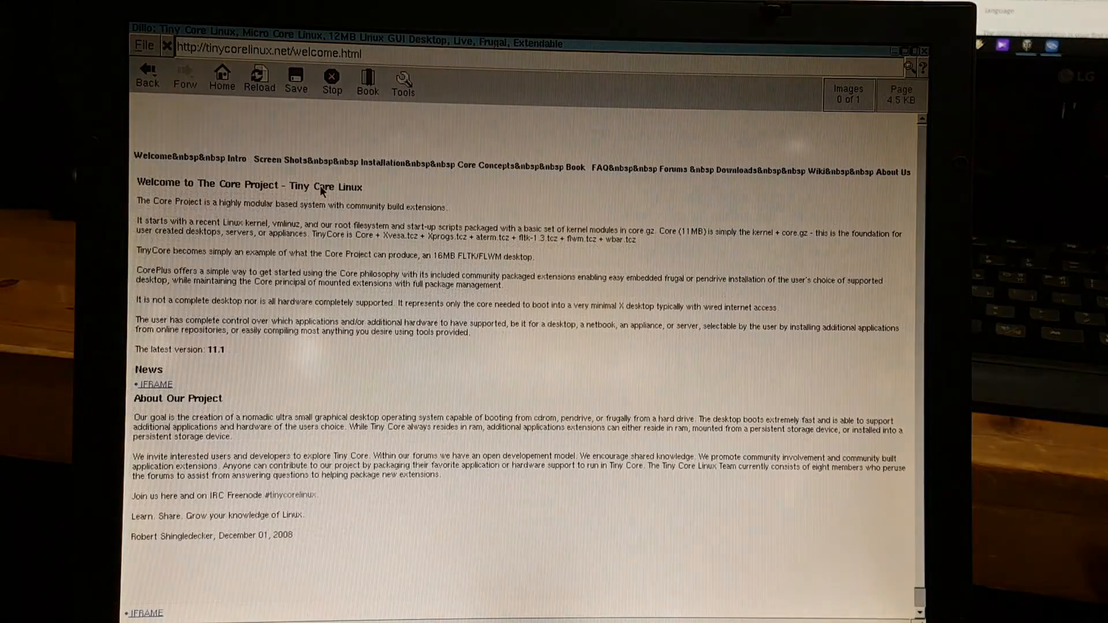
pyautogui.click(402, 78)
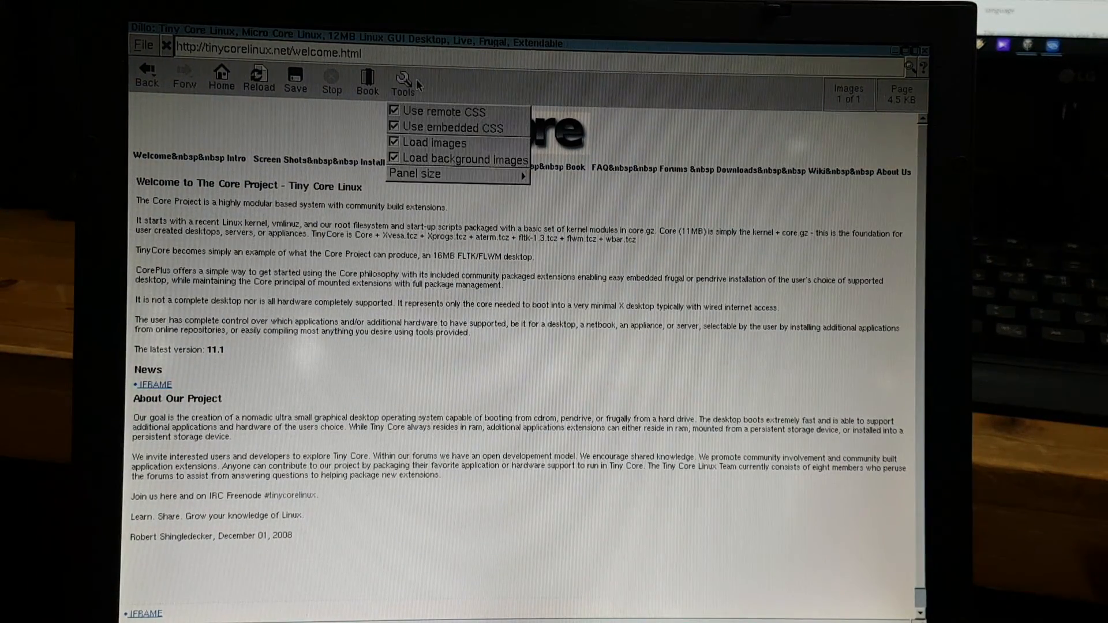
pyautogui.click(402, 78)
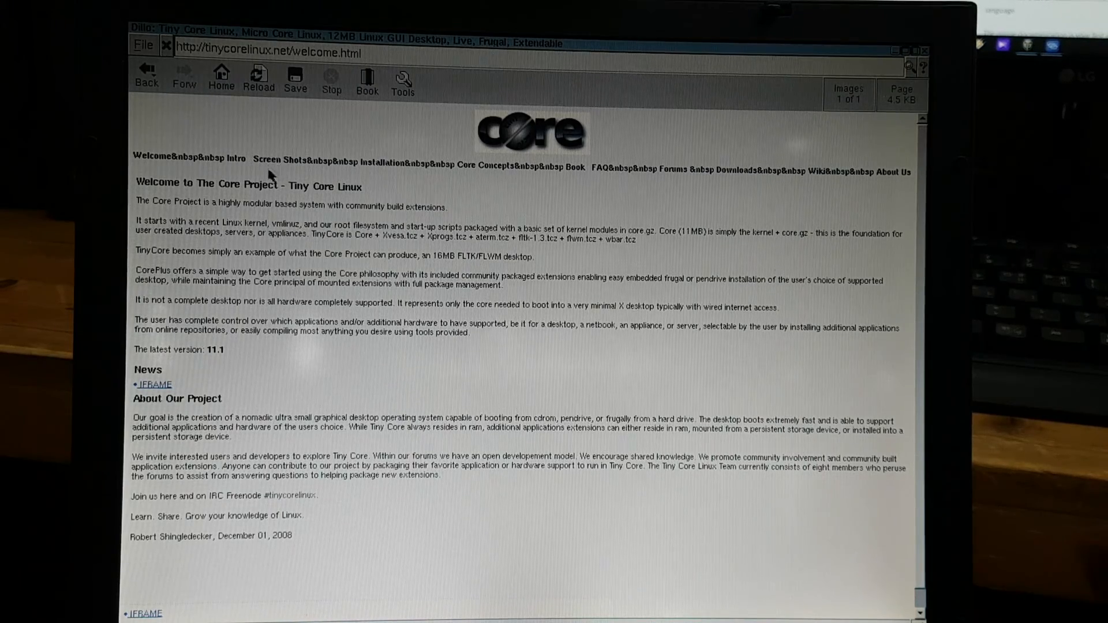
pyautogui.moveTo(377, 263)
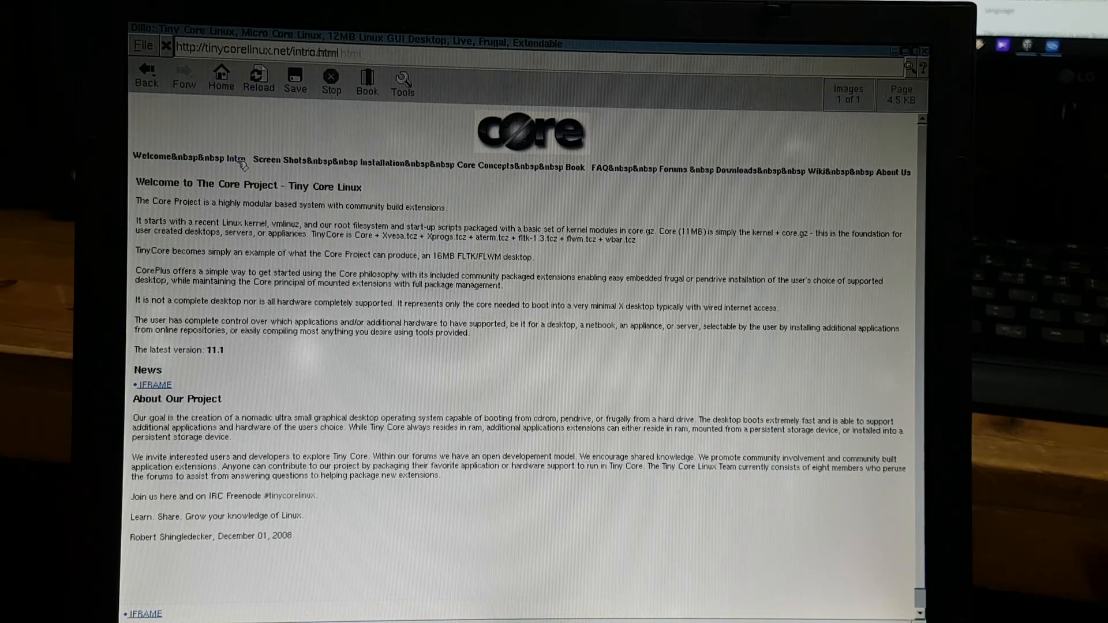
# Step: Follow the Intro link and read through the Introduction to Core page, returning to its top
pyautogui.click(233, 160)
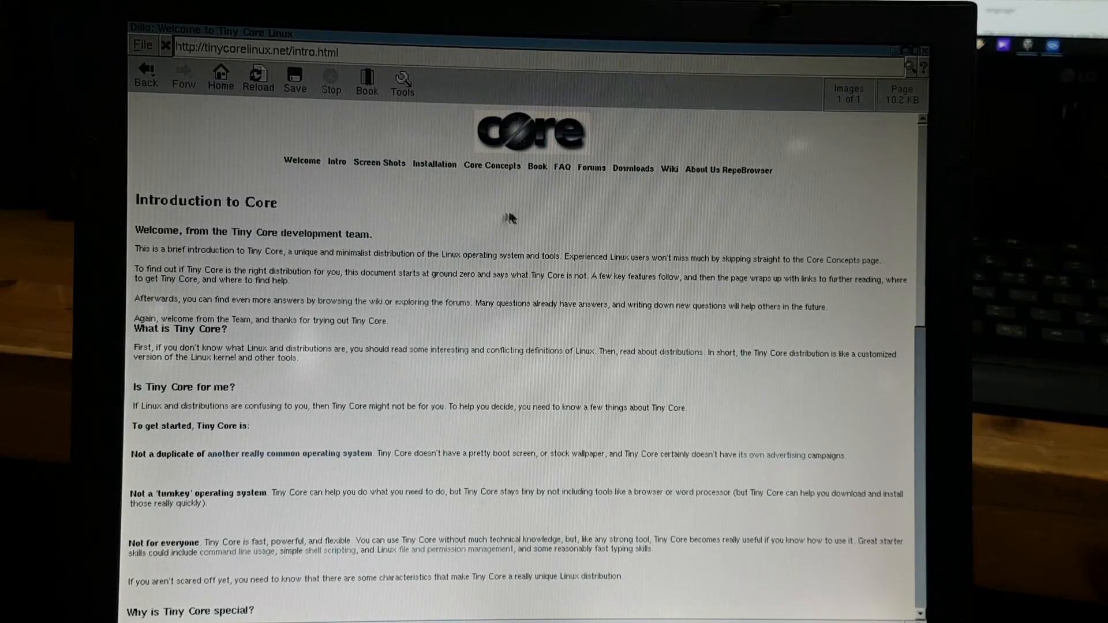
pyautogui.moveTo(471, 327)
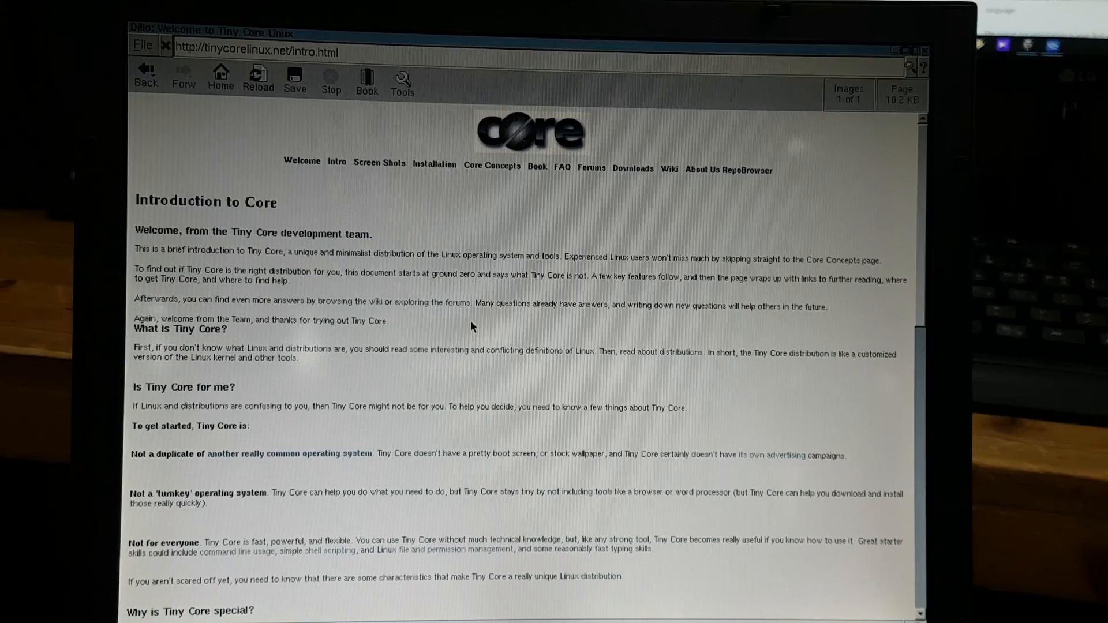
pyautogui.scroll(-3)
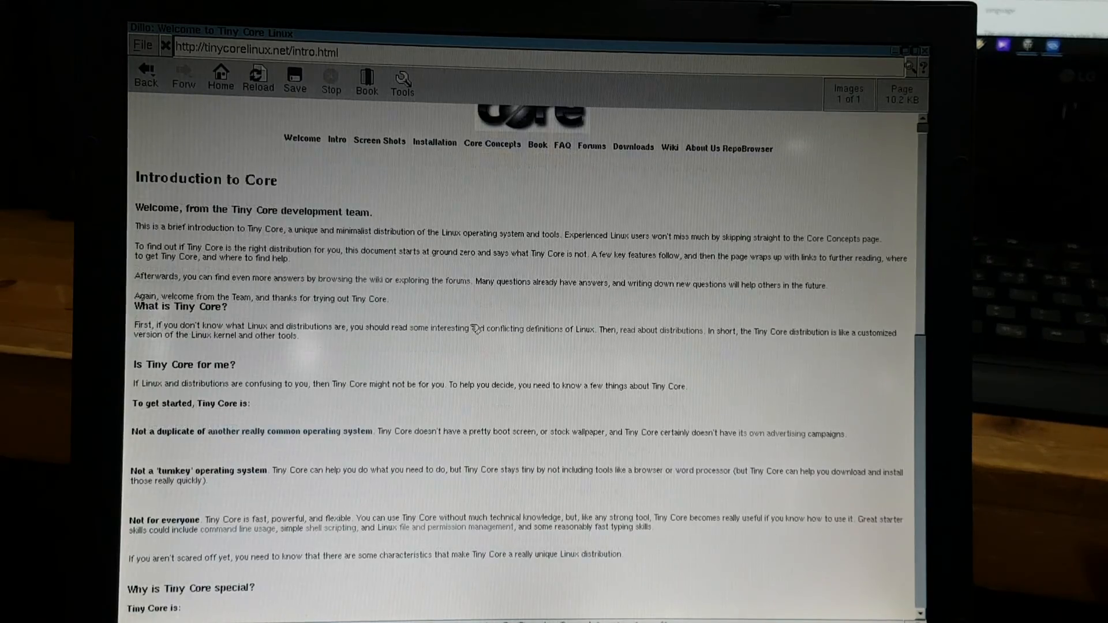
pyautogui.scroll(-3)
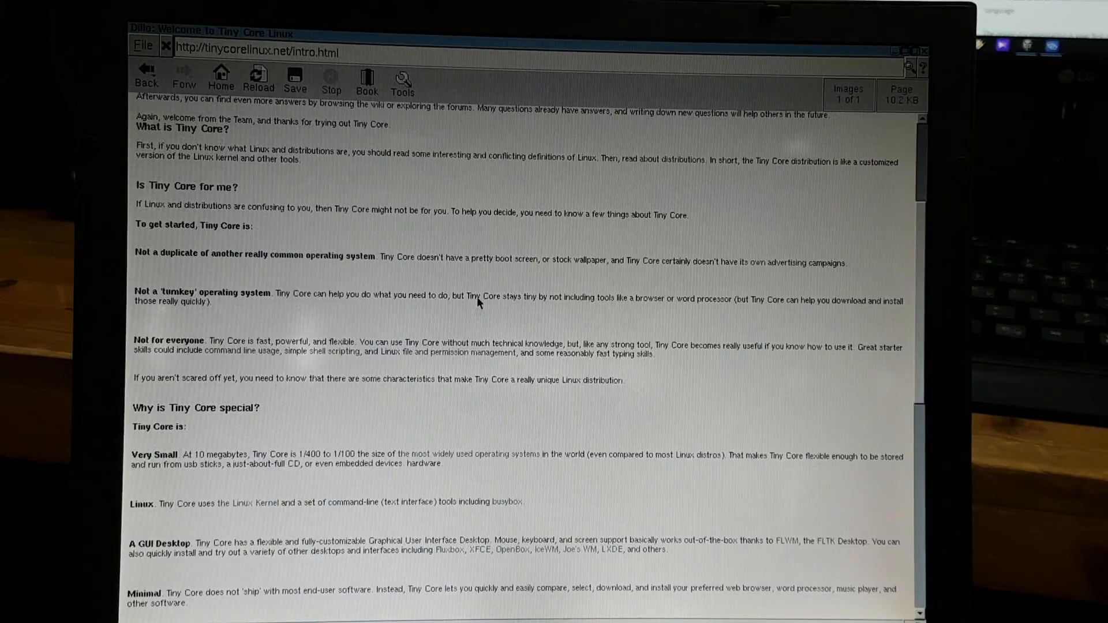
pyautogui.scroll(-3)
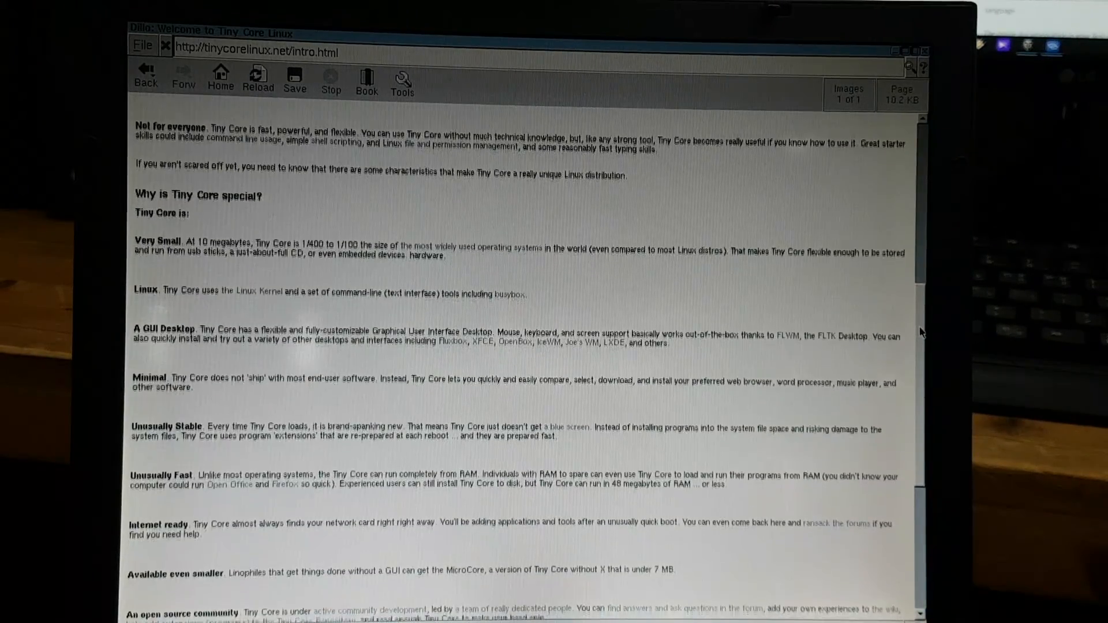
pyautogui.scroll(3)
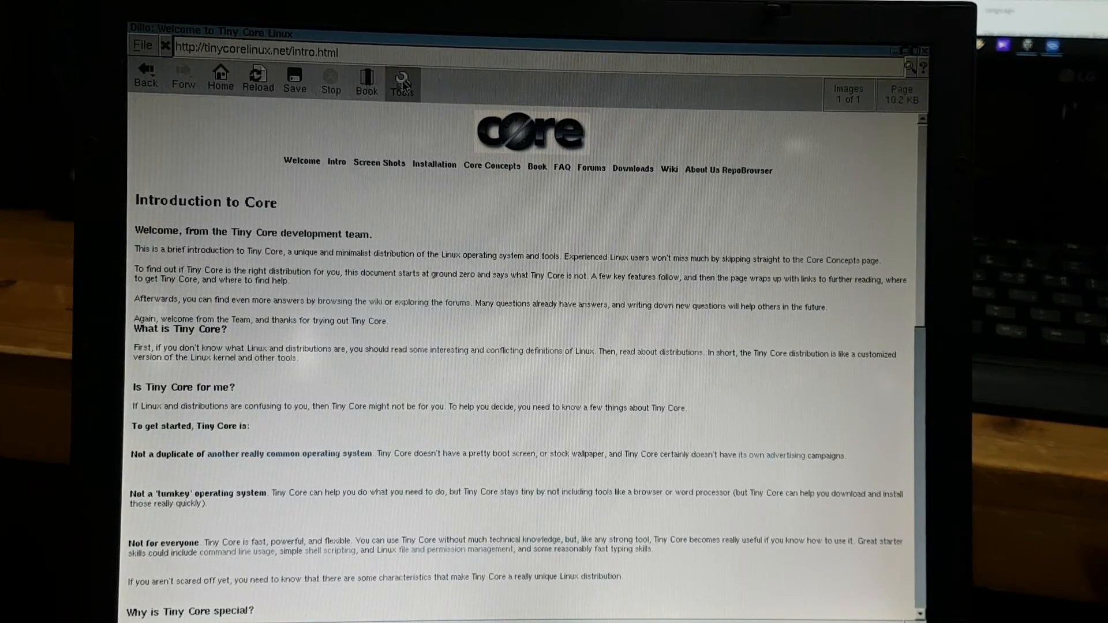
# Step: Load the Dillo Project home page from bookmarks, then the 3.9.1 Documentation bookmark triggering a docs.python.org certificate warning
pyautogui.click(367, 79)
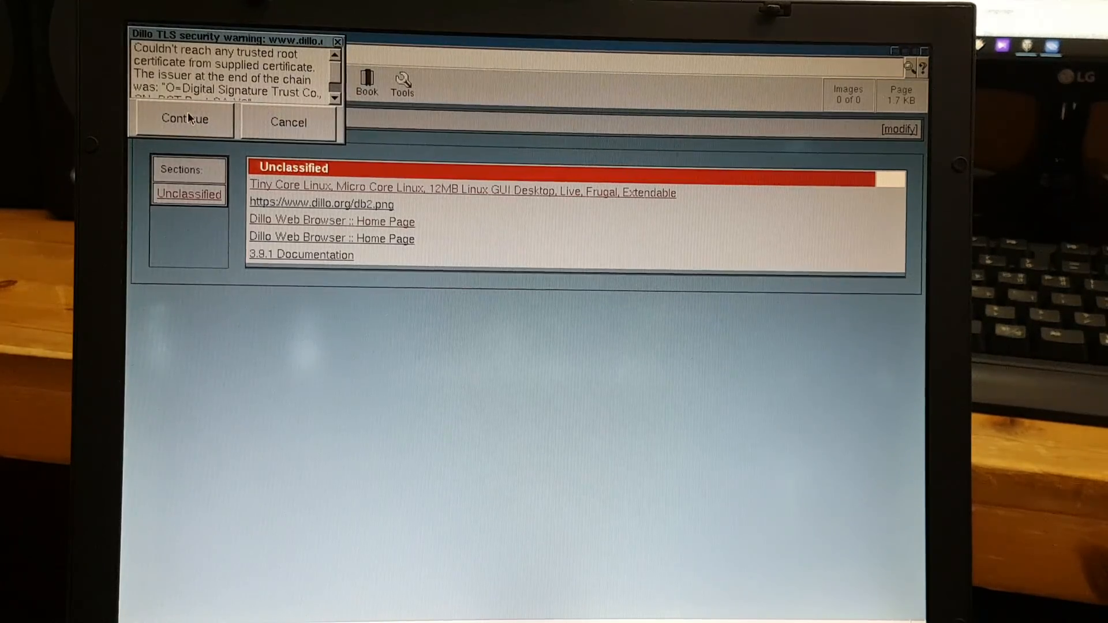
pyautogui.click(183, 120)
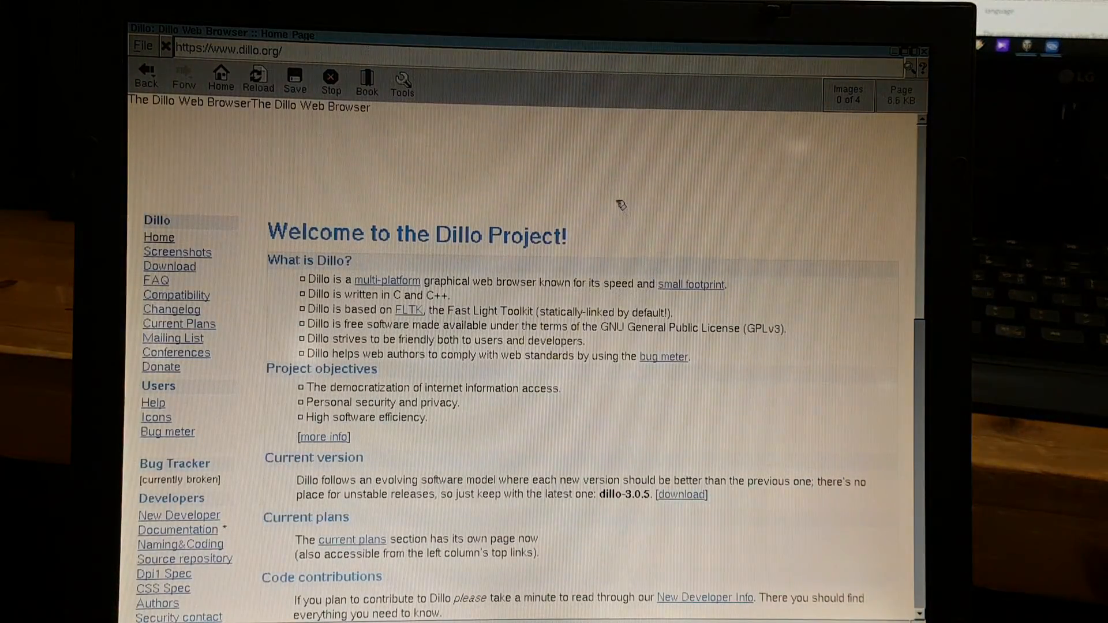
pyautogui.scroll(-3)
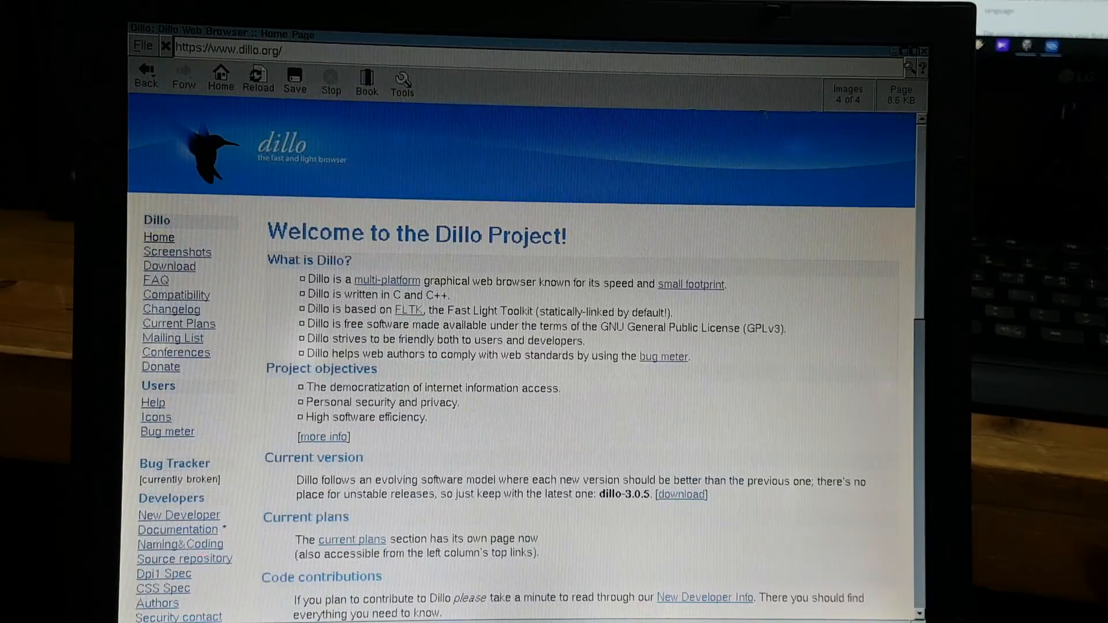
pyautogui.click(366, 79)
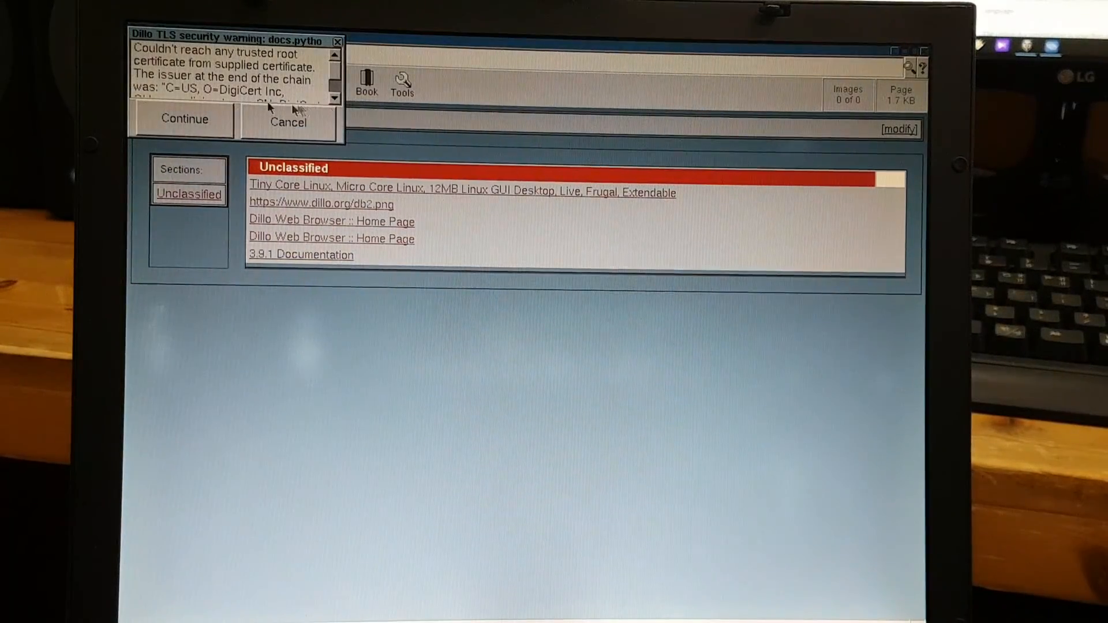
# Step: Continue past the TLS warning to read the Python 3.9.1 docs, check the page menu, and reopen bookmarks
pyautogui.click(183, 119)
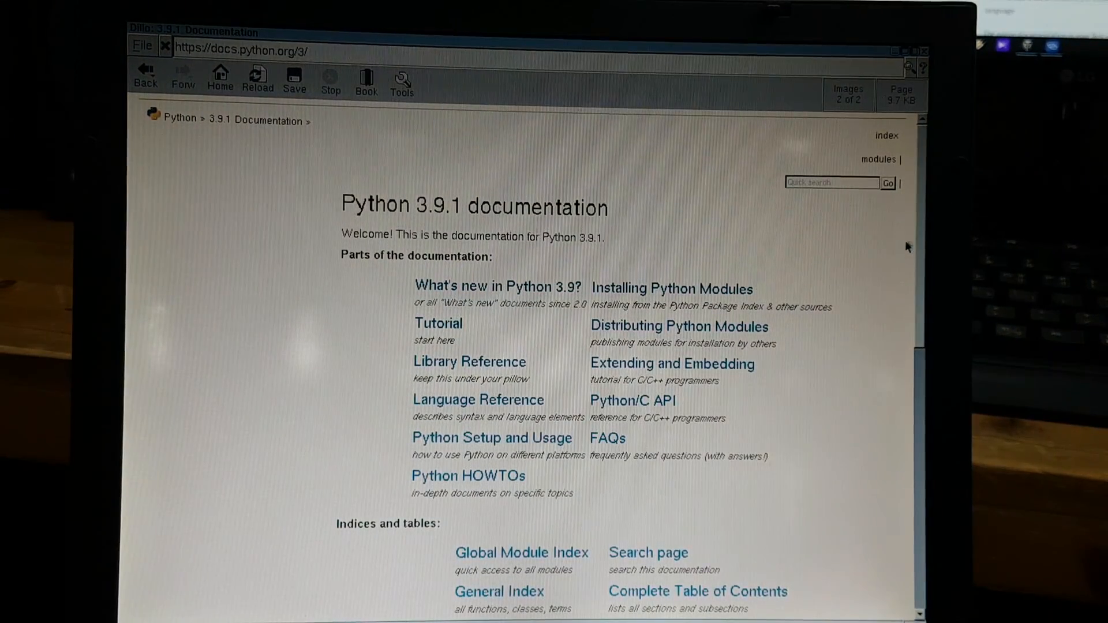
pyautogui.scroll(-3)
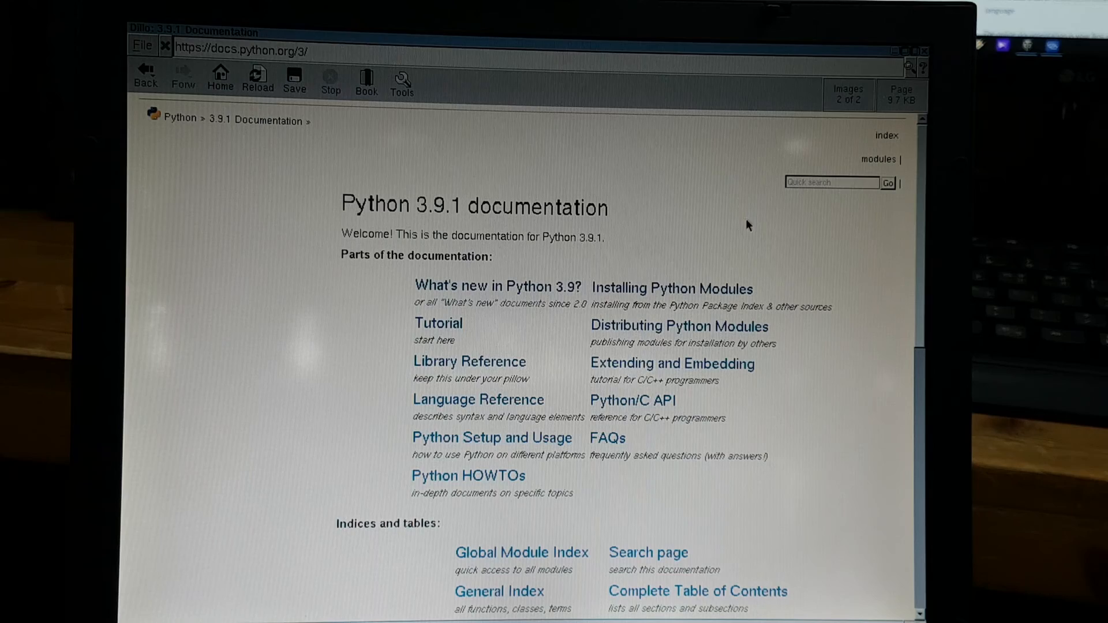
pyautogui.moveTo(642, 240)
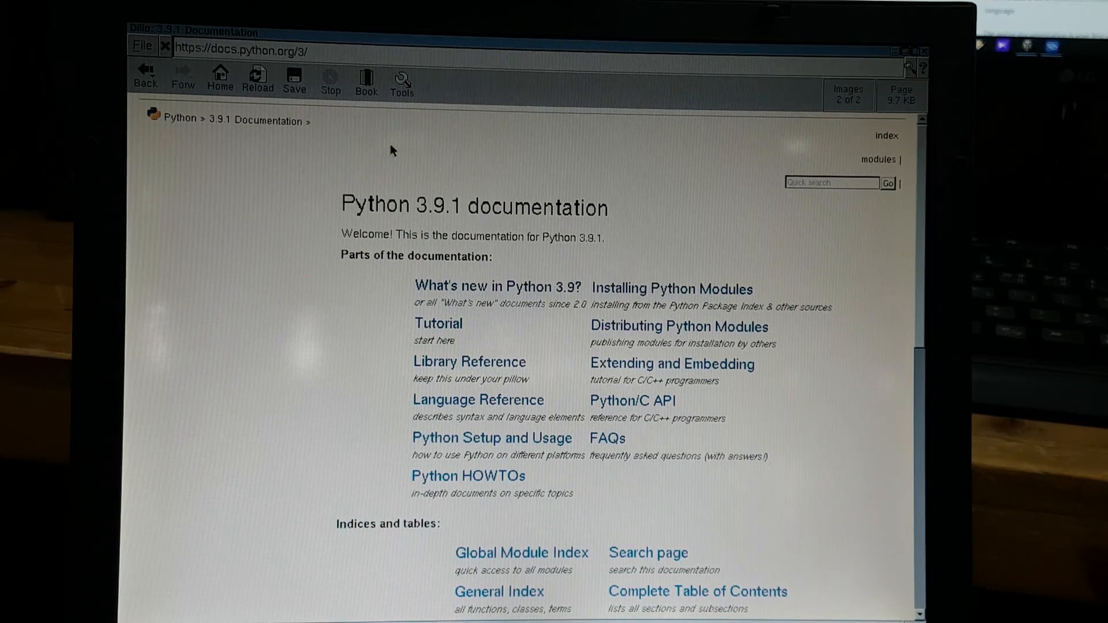
pyautogui.rightClick(392, 150)
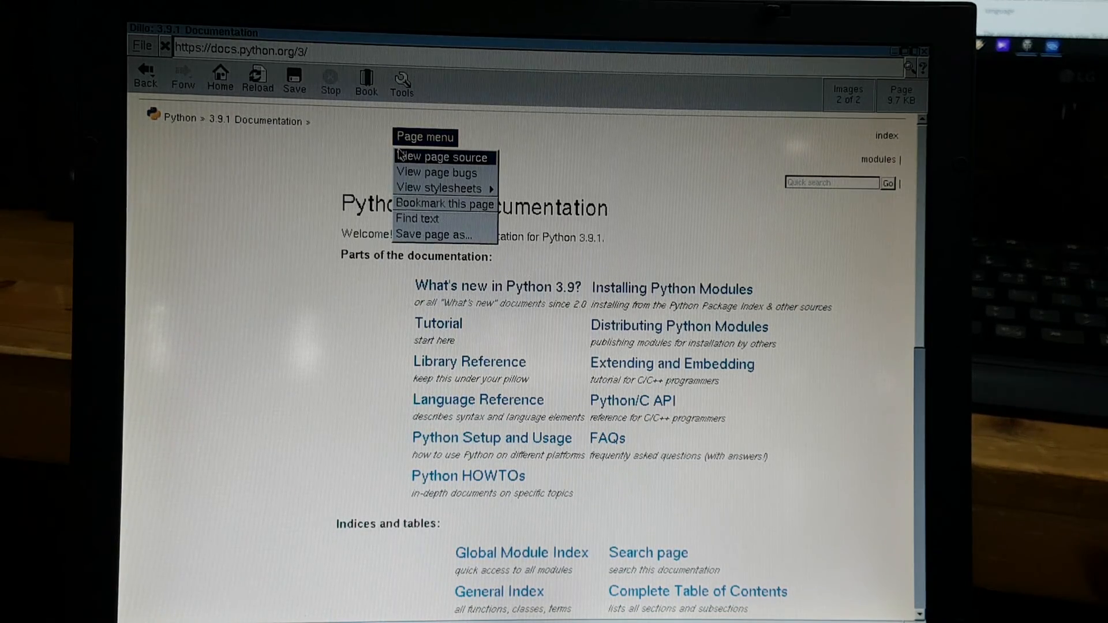
pyautogui.moveTo(441, 208)
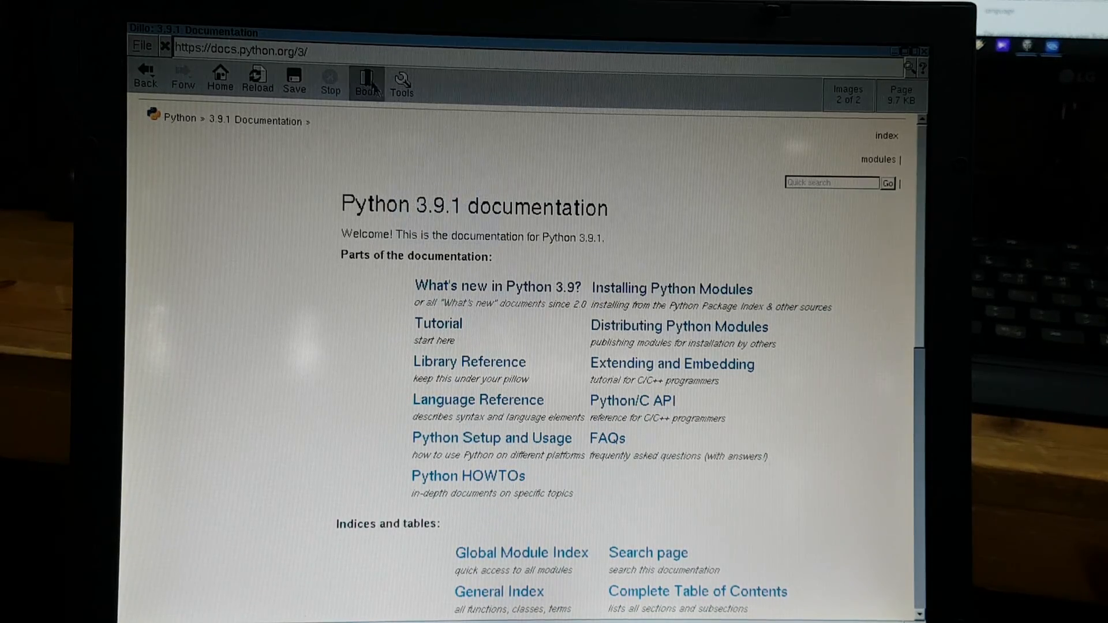
pyautogui.click(367, 76)
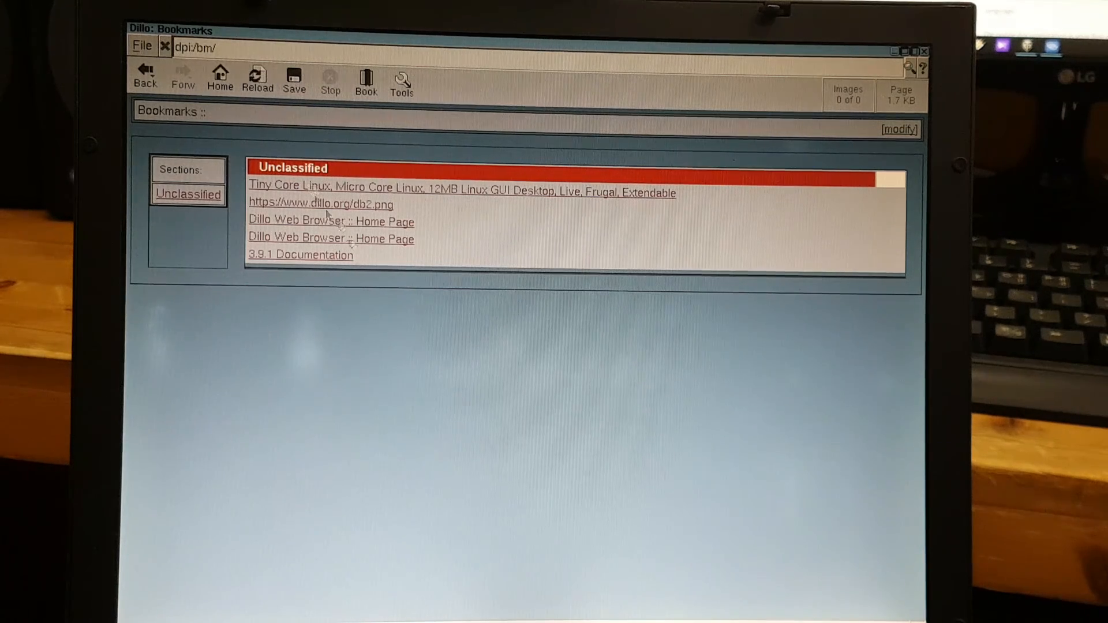
pyautogui.moveTo(916, 127)
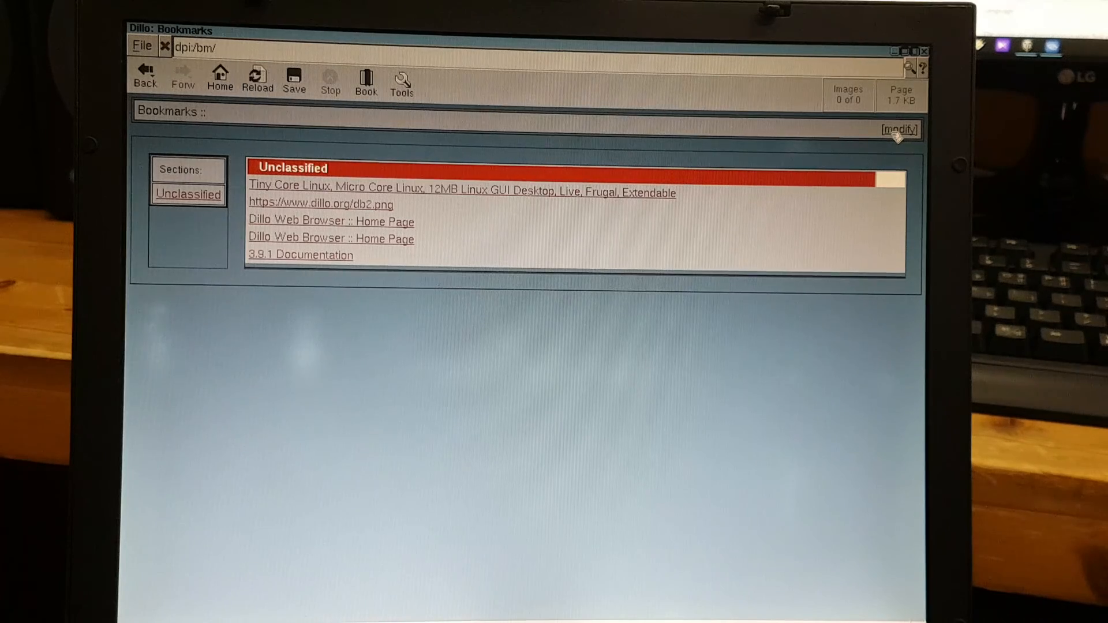
# Step: In modify mode, mark db2.png and the duplicate Dillo home page, apply Delete, and leave editing
pyautogui.click(899, 129)
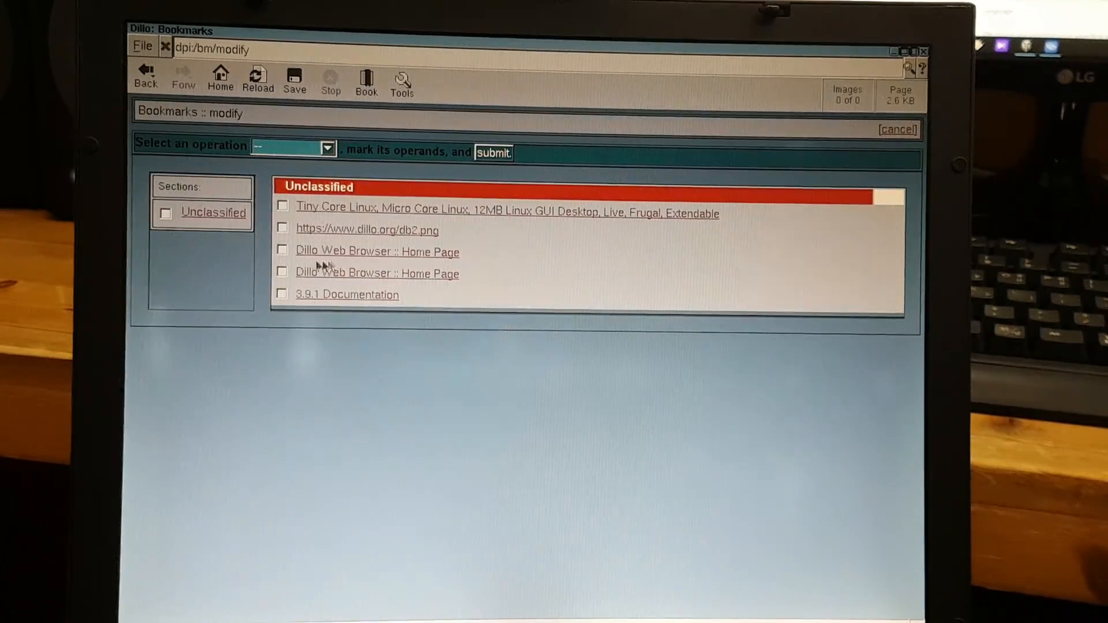
pyautogui.click(282, 272)
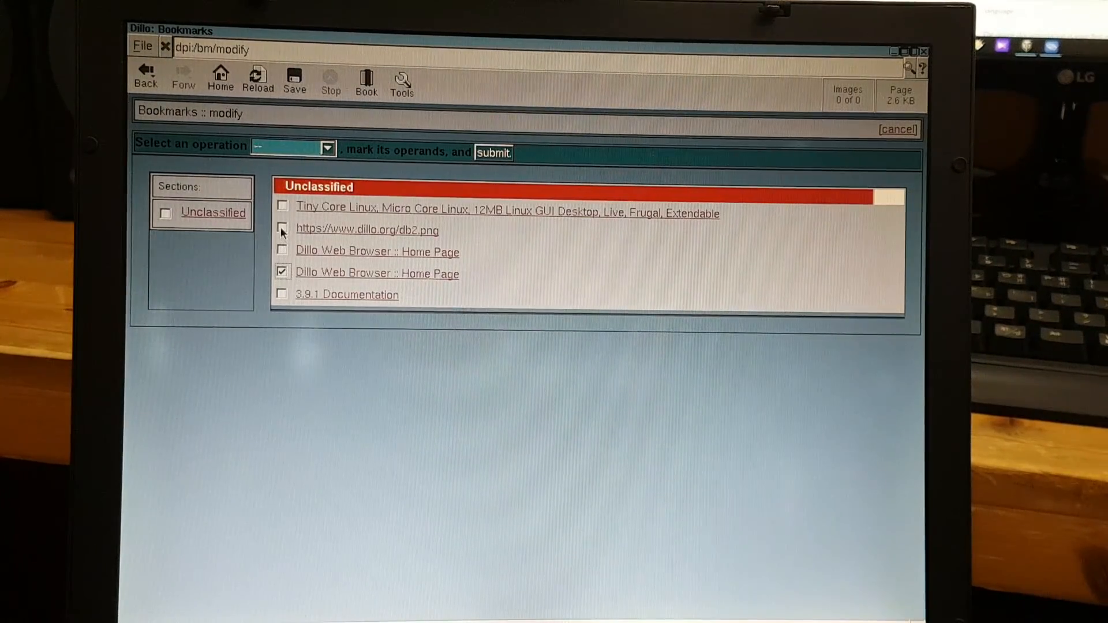
pyautogui.click(281, 230)
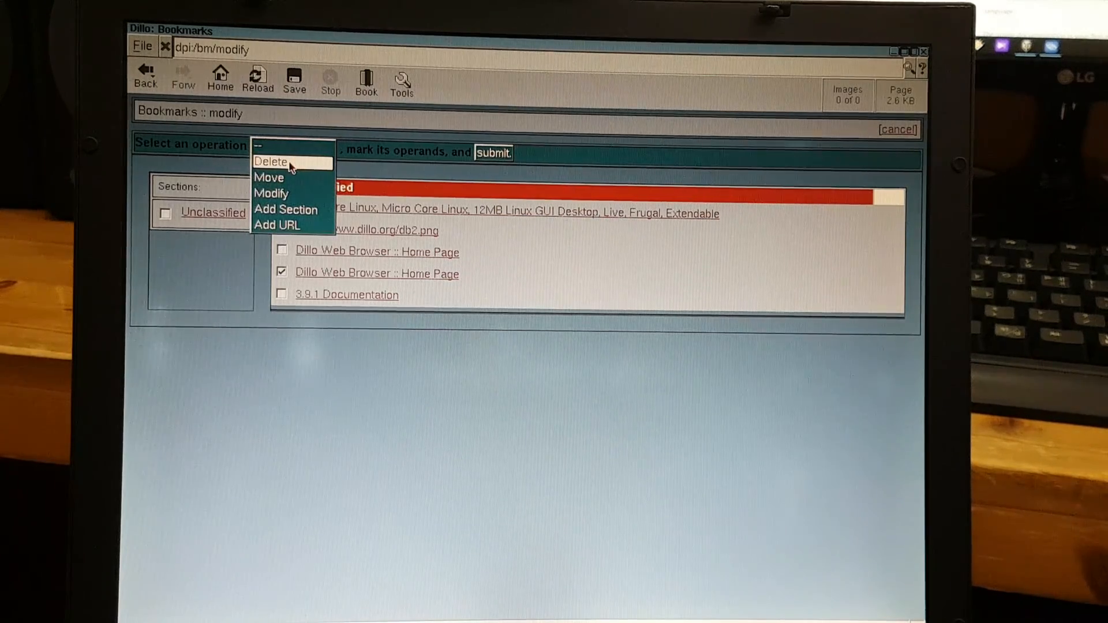
pyautogui.click(271, 161)
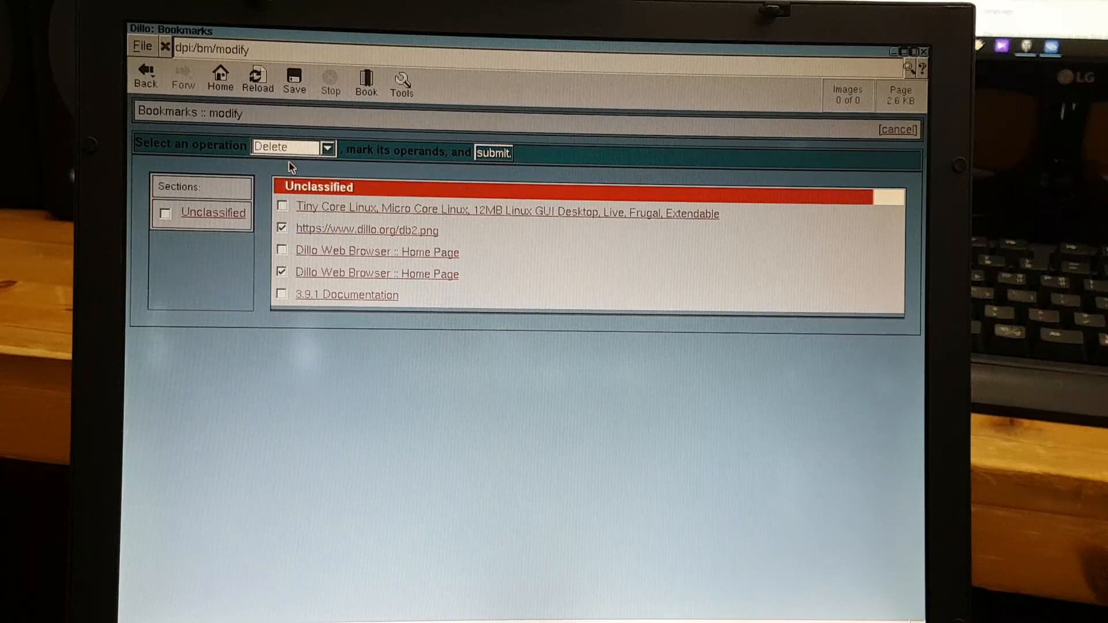
pyautogui.click(493, 152)
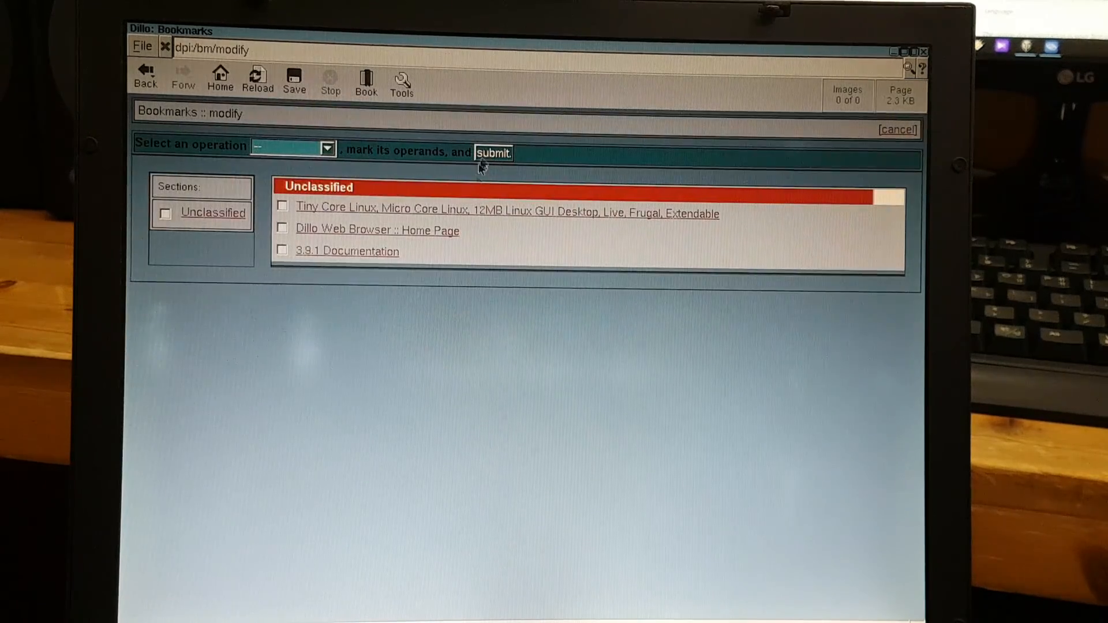
pyautogui.moveTo(917, 140)
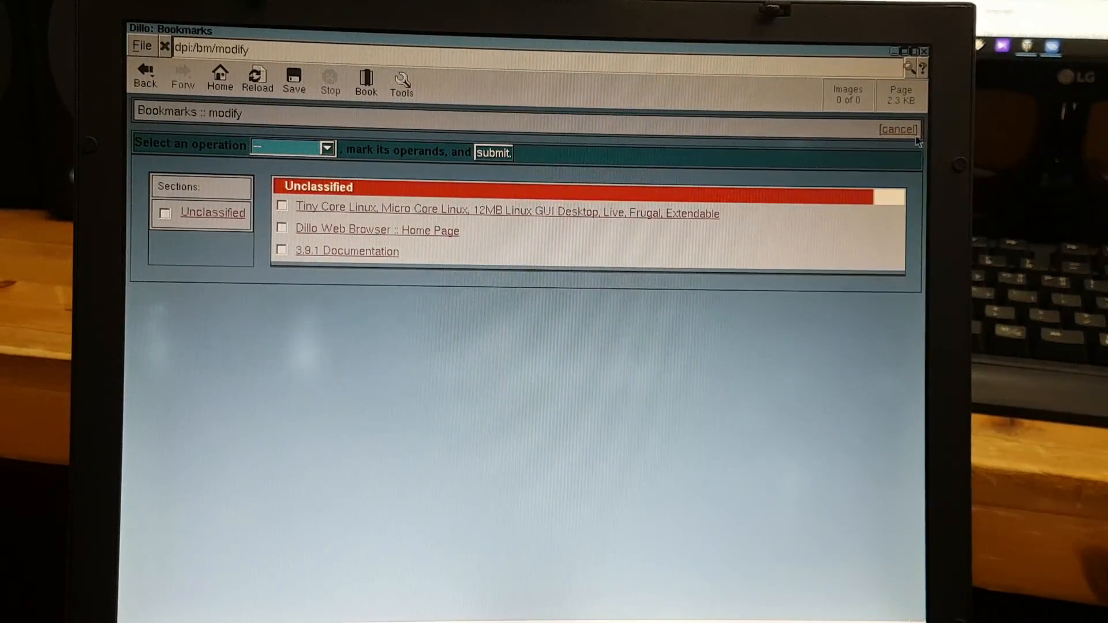
pyautogui.click(900, 128)
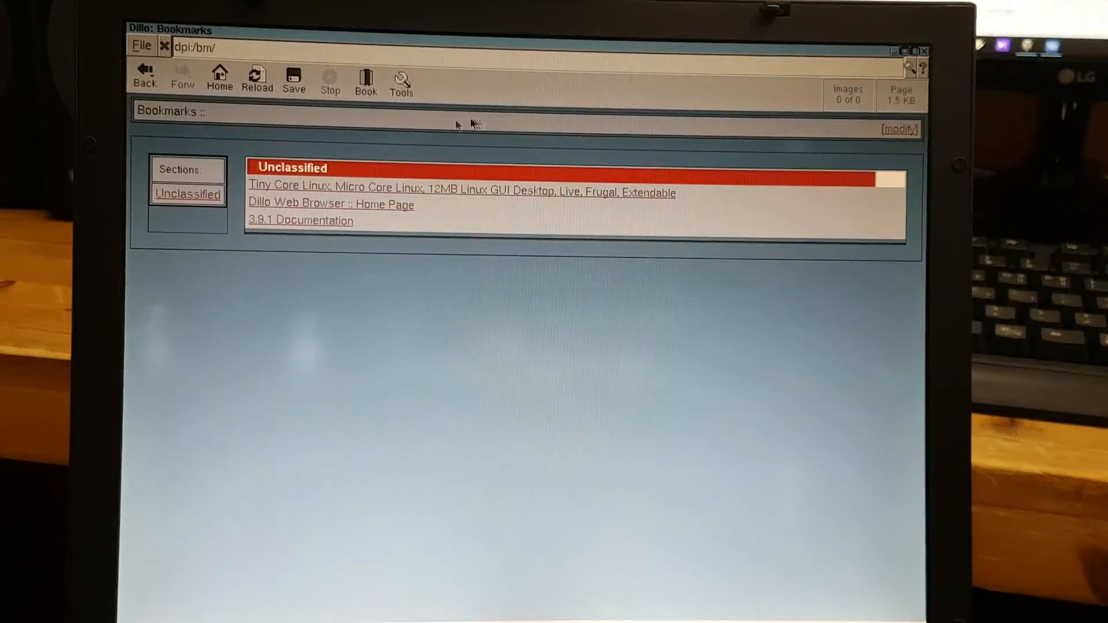
pyautogui.moveTo(133, 83)
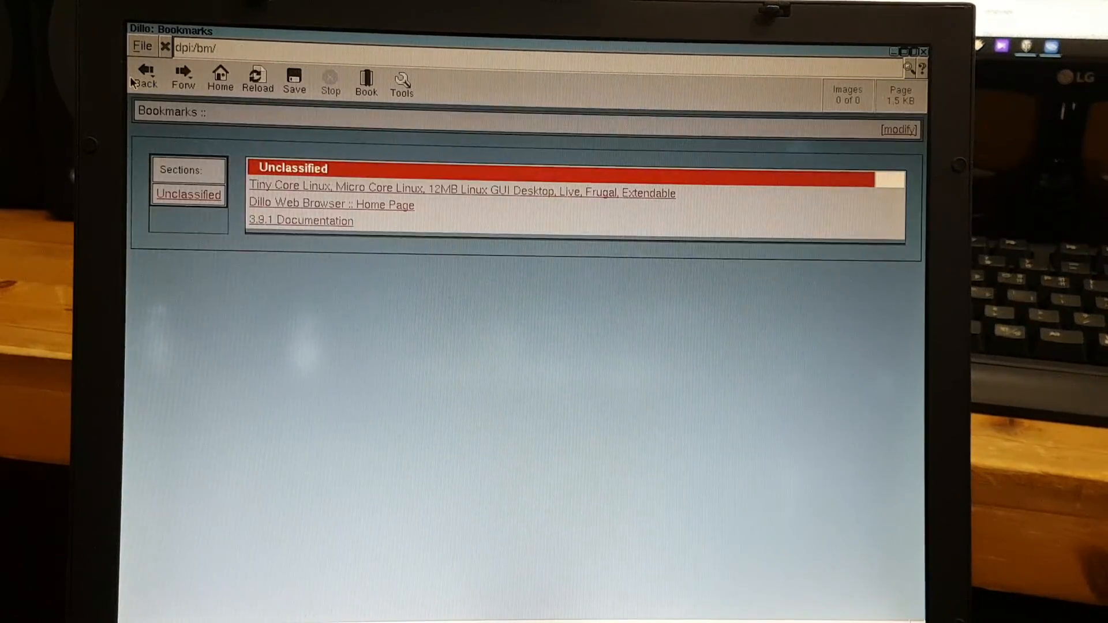
# Step: Go back twice through history to the dillo.org home page and scroll down it
pyautogui.click(298, 220)
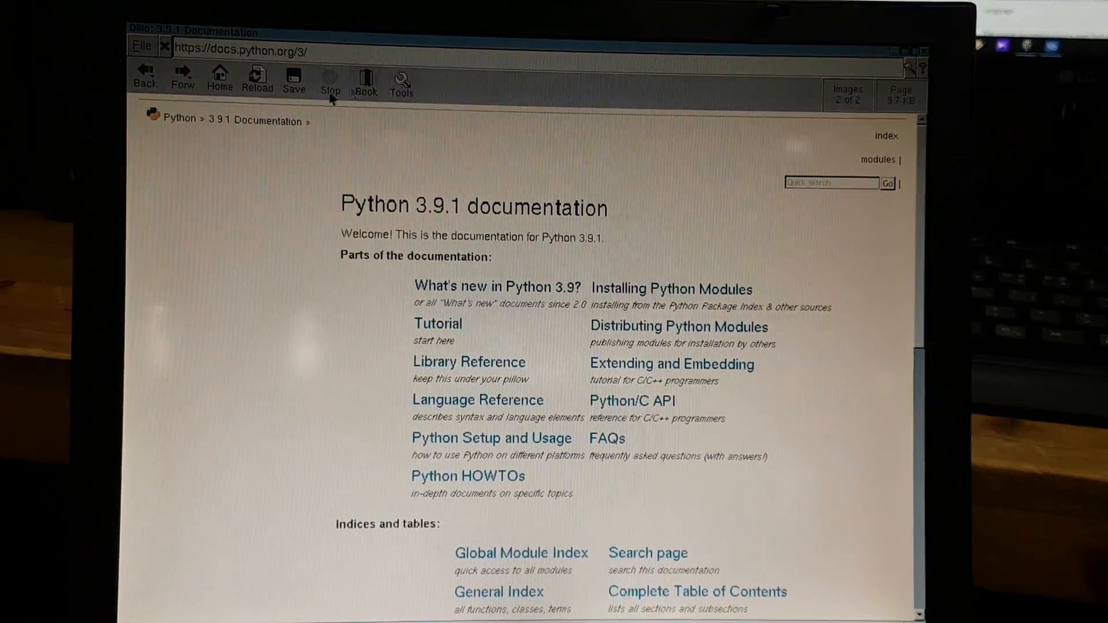
pyautogui.click(365, 77)
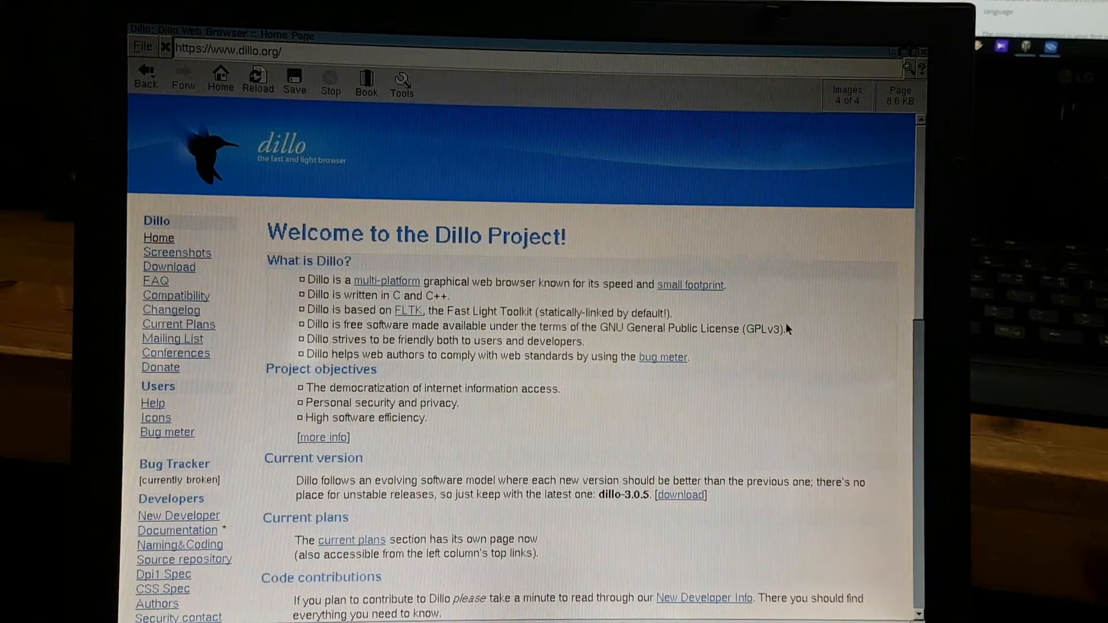
pyautogui.scroll(-3)
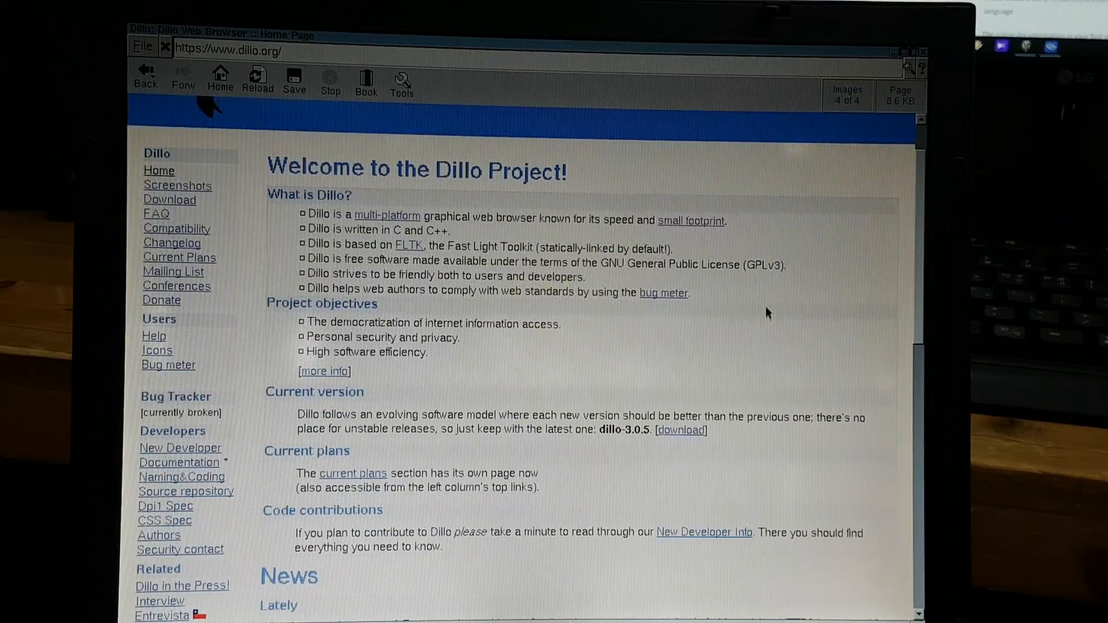